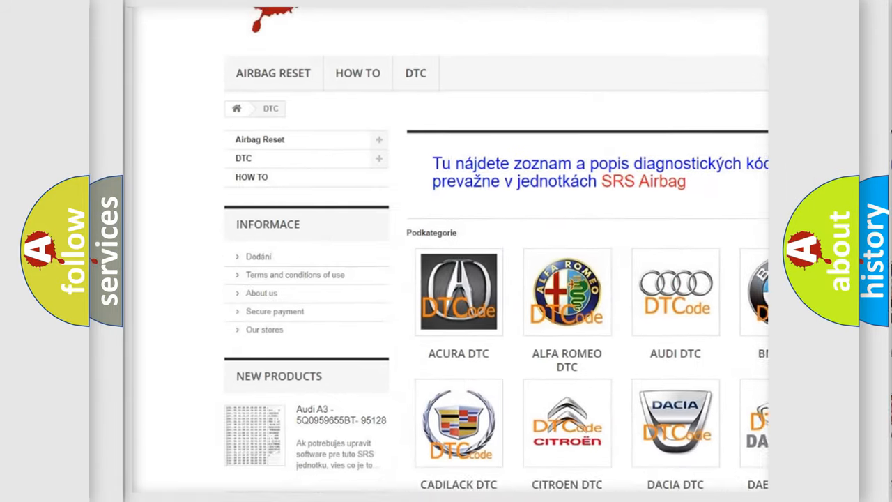
scroll("down", 3)
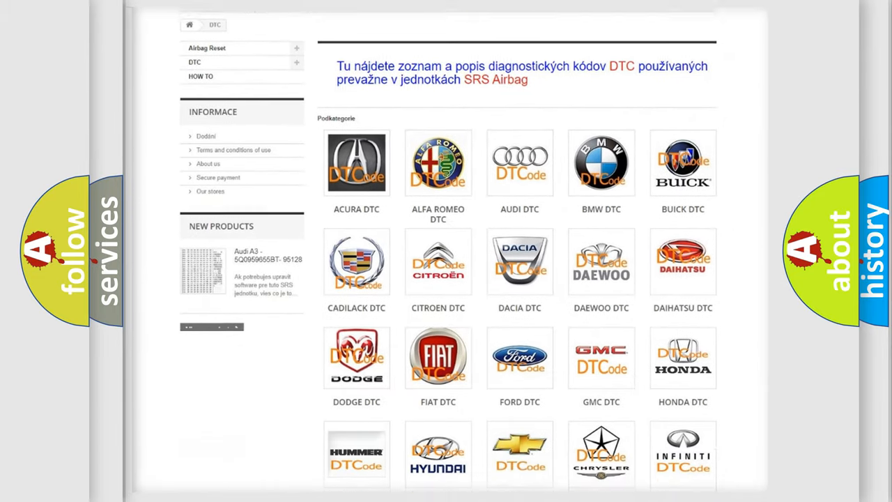
scroll("down", 3)
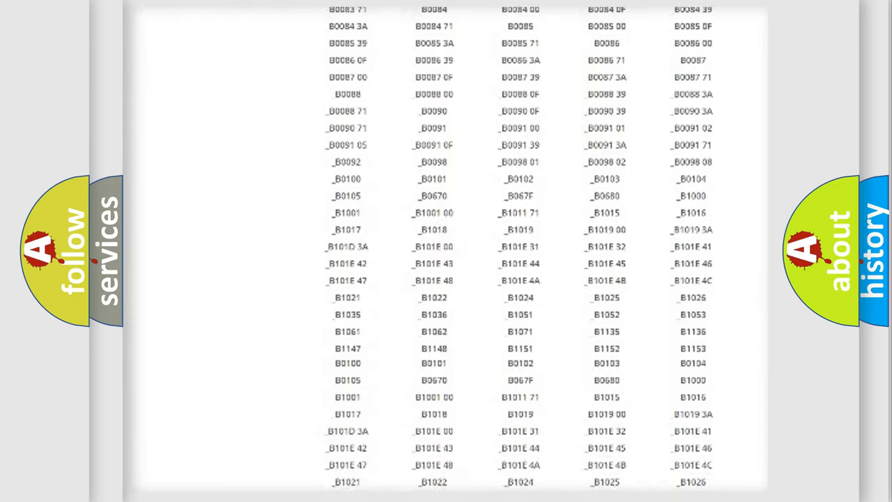
scroll("down", 3)
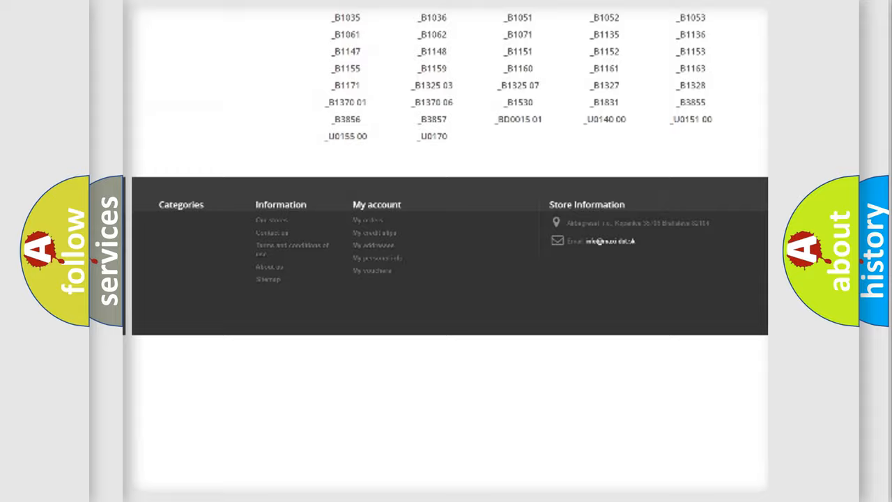